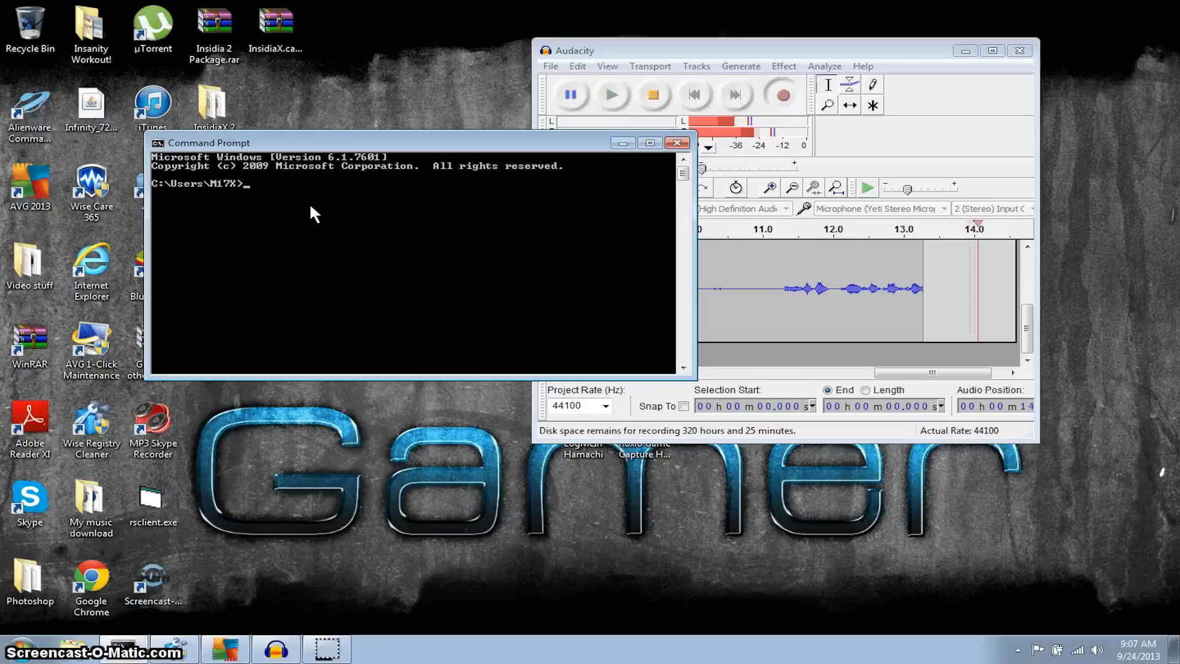
Scroll the Command Prompt output to view the 'not recognized' error for ipconfig.
{"action": "scroll", "scroll_direction": "right", "scroll_amount": 3}
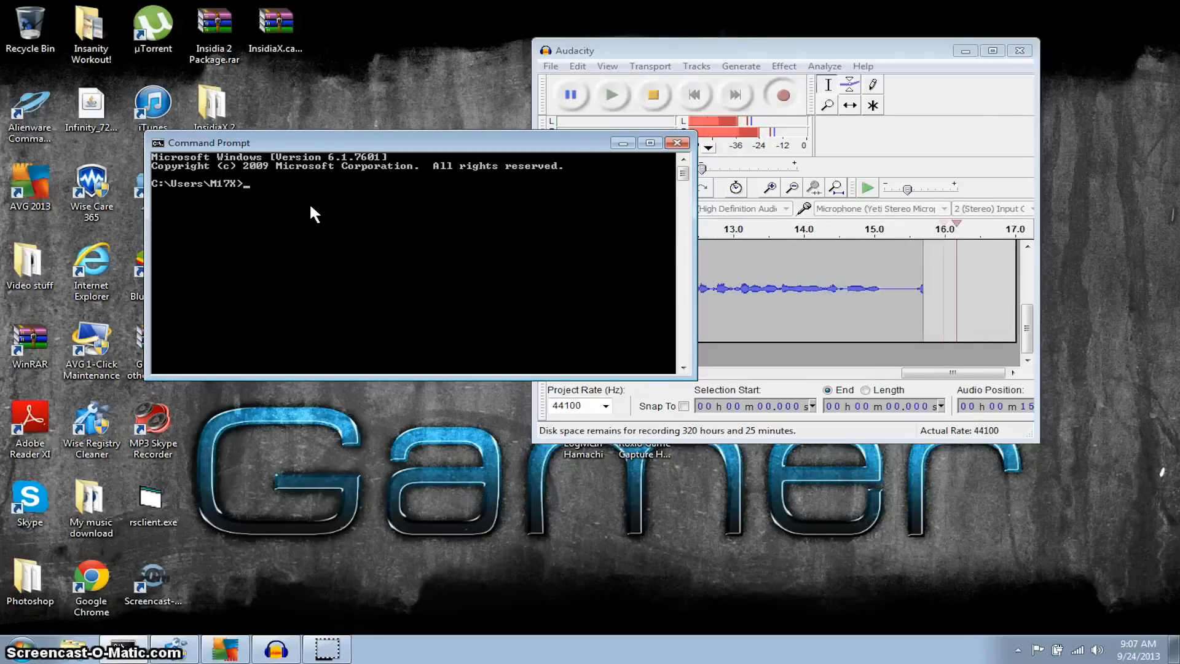
{"action": "scroll", "scroll_direction": "right", "scroll_amount": 3}
{"action": "type", "text": "ipconfig"}
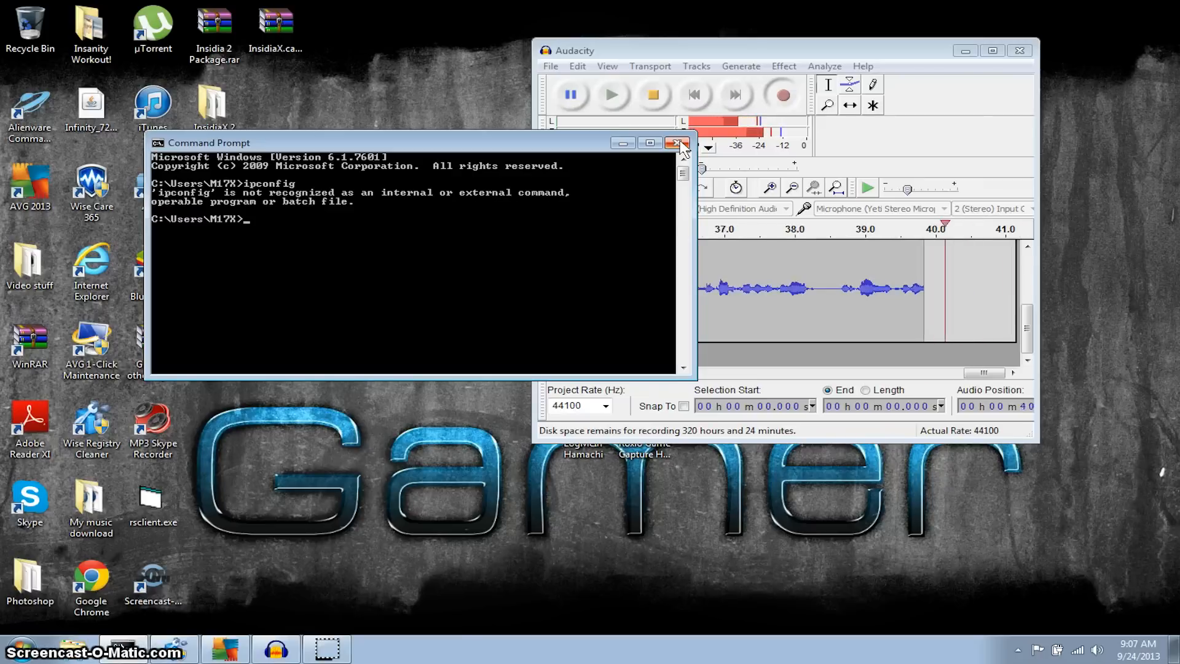
Close Command Prompt and browse from Computer to C:\Windows\System32 in Explorer.
{"action": "left_click", "coordinate": [678, 143]}
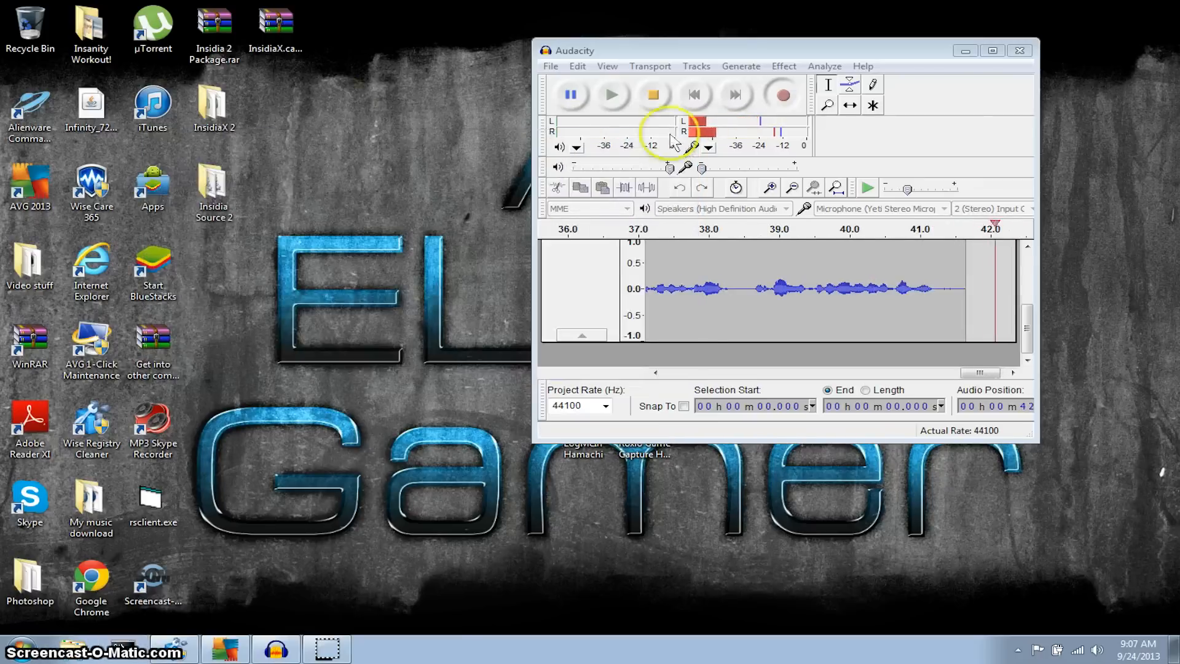
{"action": "left_click", "coordinate": [15, 649]}
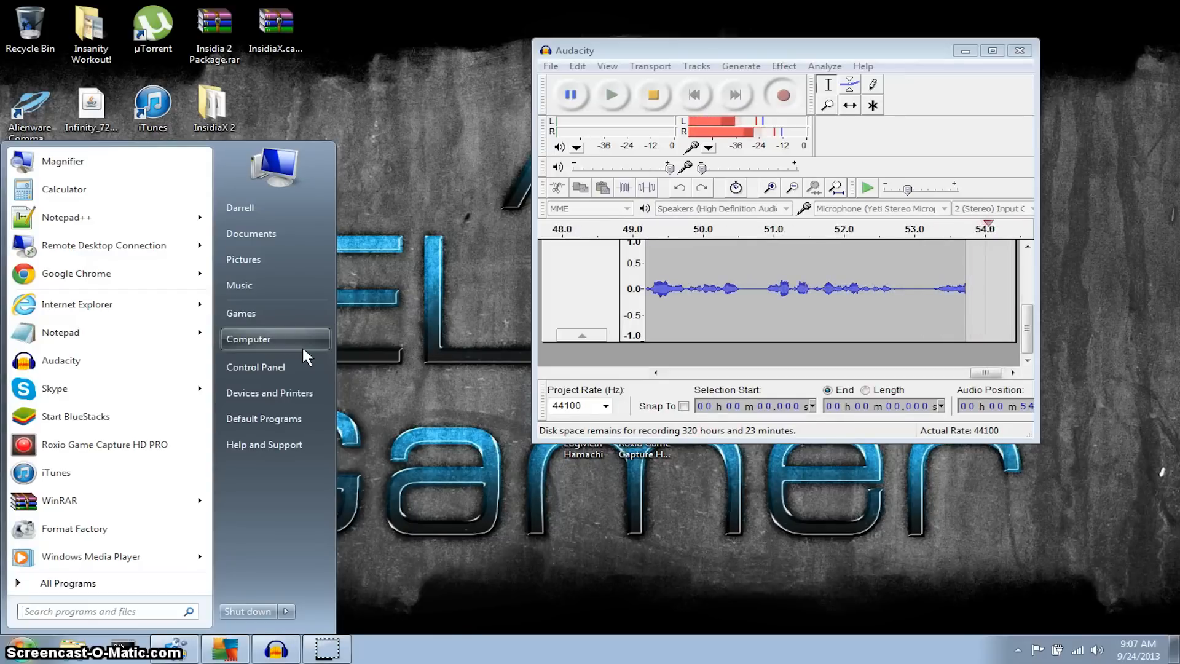
{"action": "left_click", "coordinate": [249, 339]}
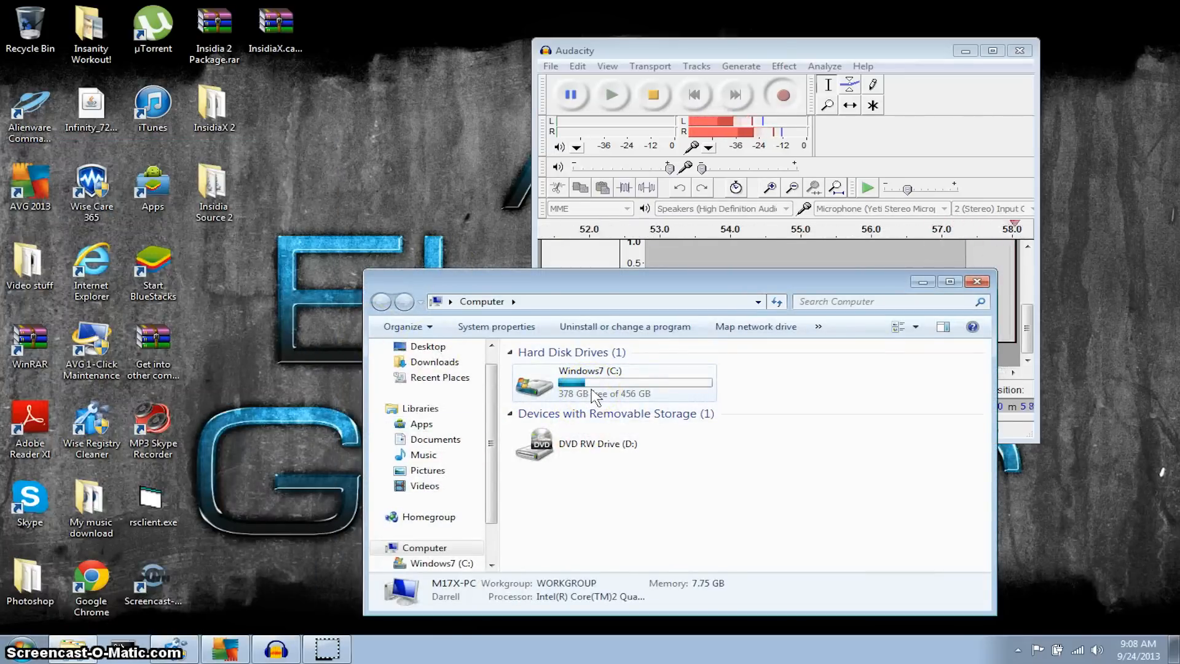
{"action": "double_click", "coordinate": [609, 382]}
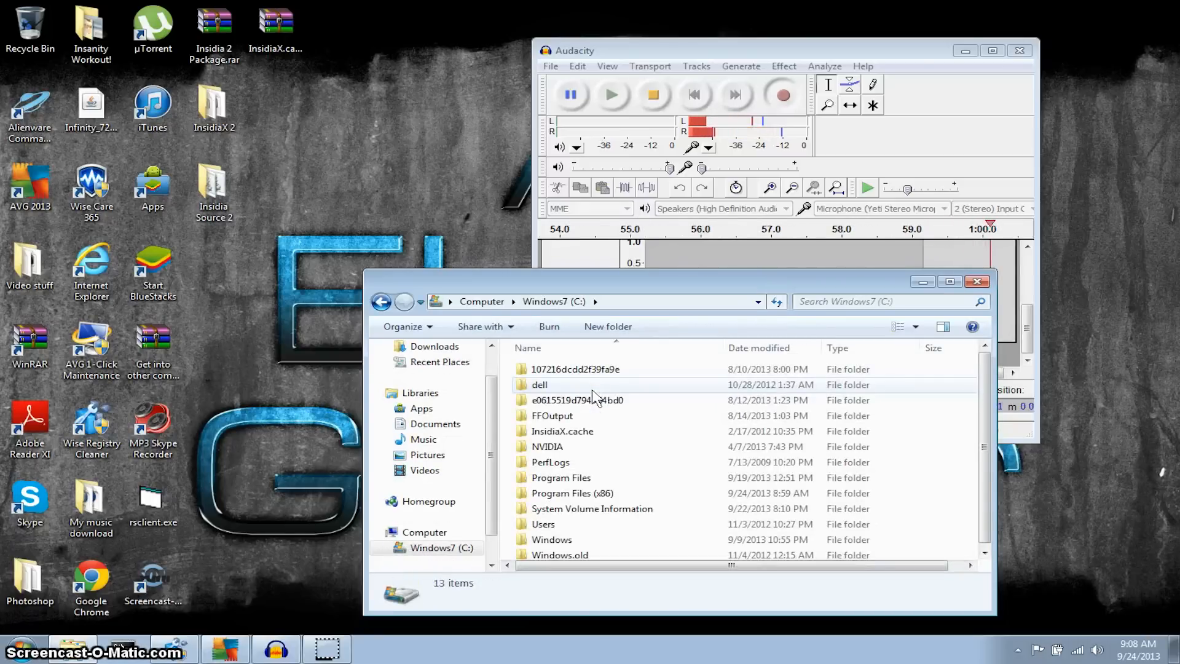
{"action": "double_click", "coordinate": [552, 539]}
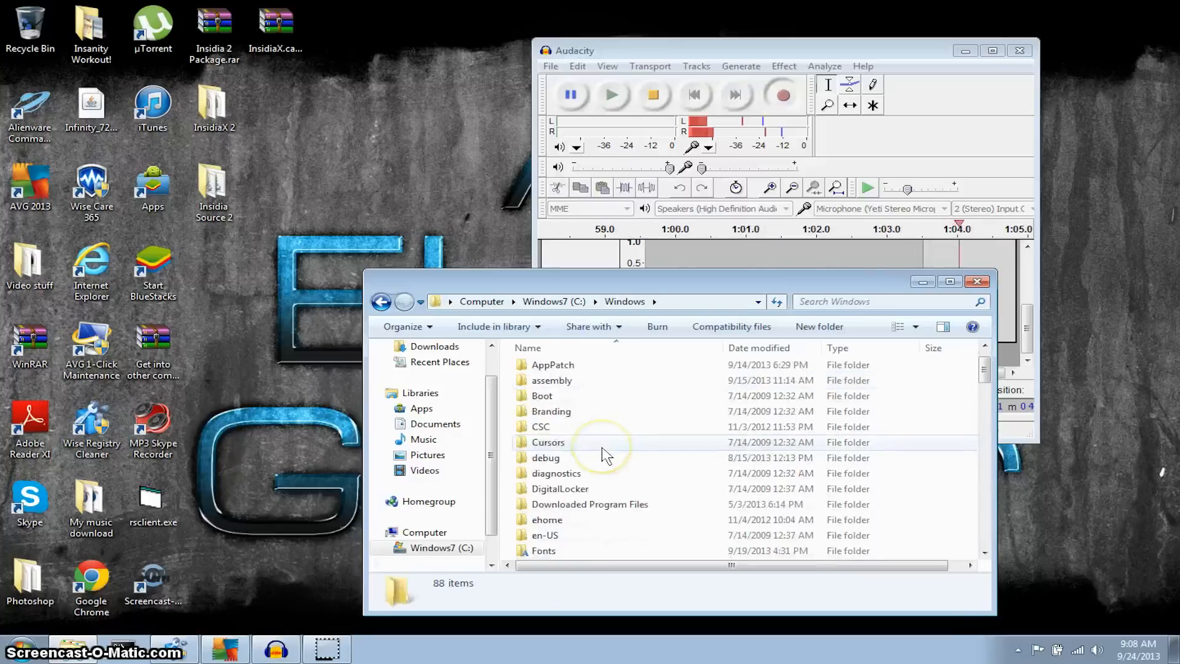
{"action": "scroll", "scroll_direction": "down", "scroll_amount": 3}
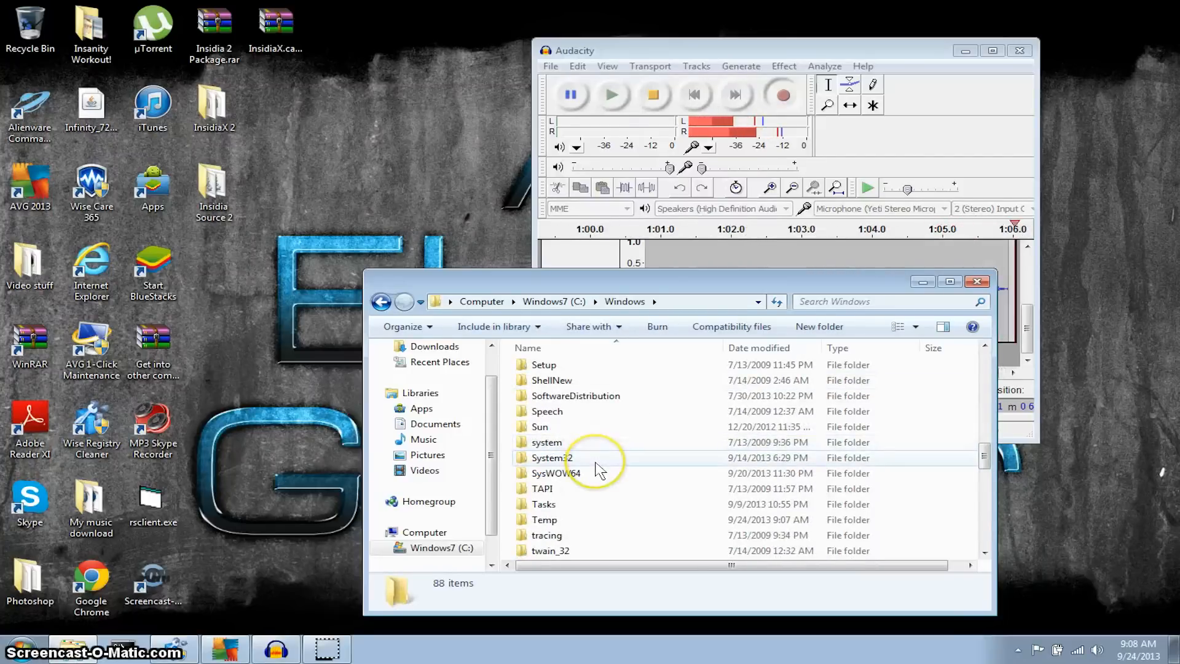
{"action": "double_click", "coordinate": [552, 458]}
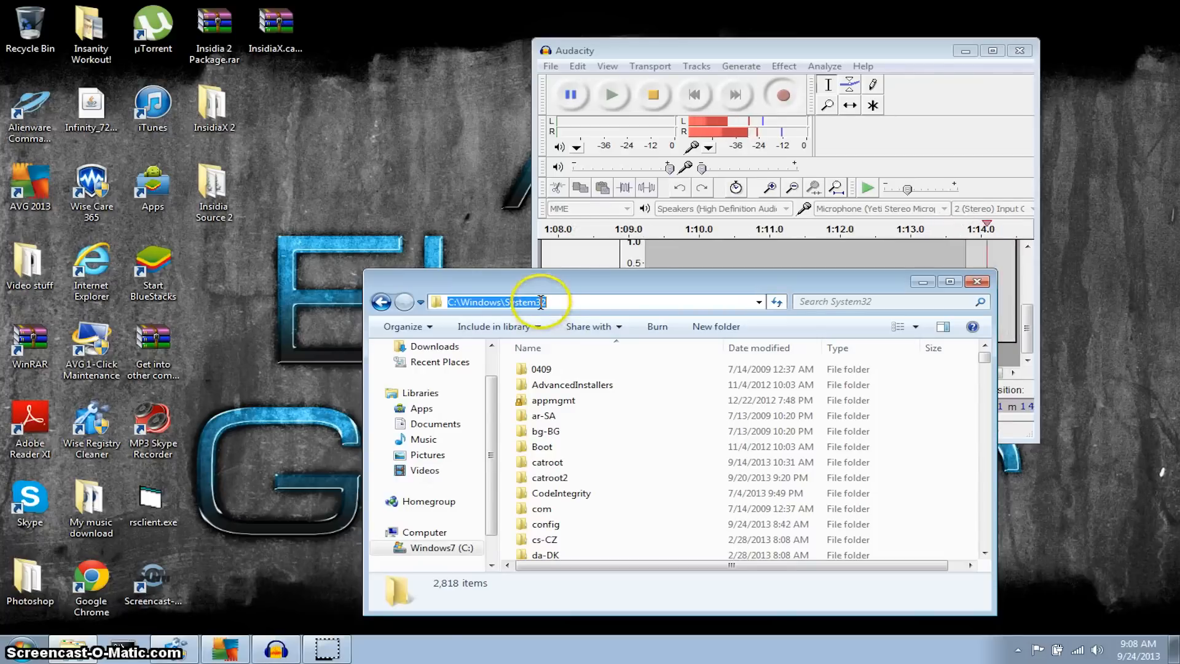
{"action": "left_click", "coordinate": [547, 461]}
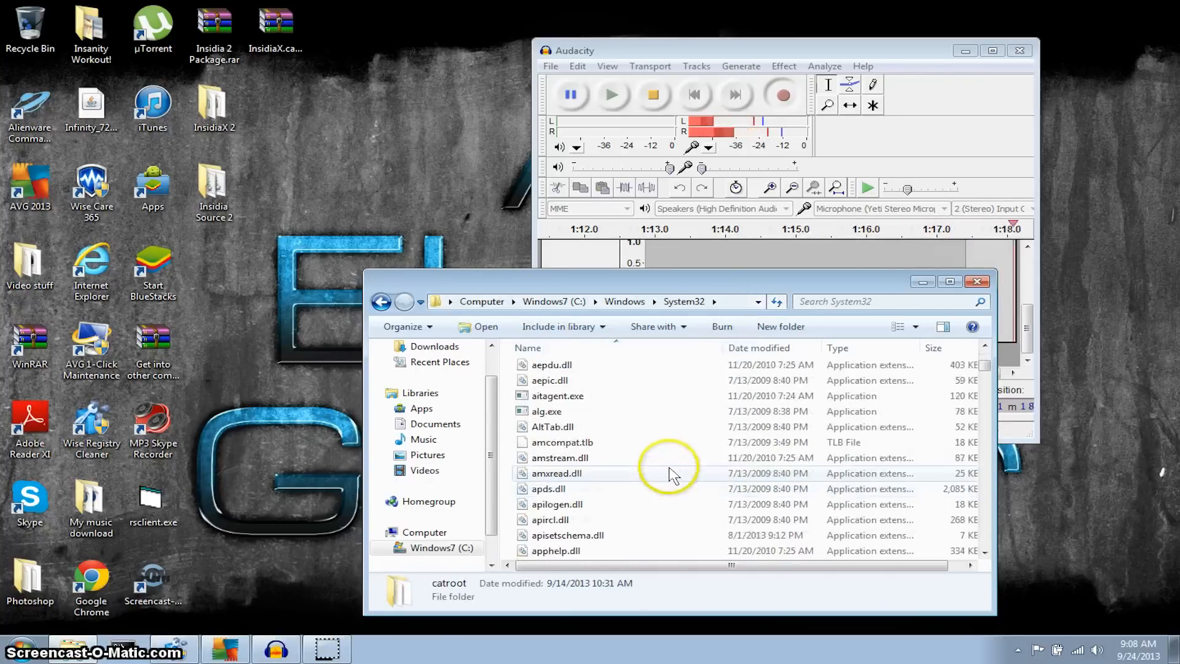
{"action": "scroll", "scroll_direction": "down", "scroll_amount": 3}
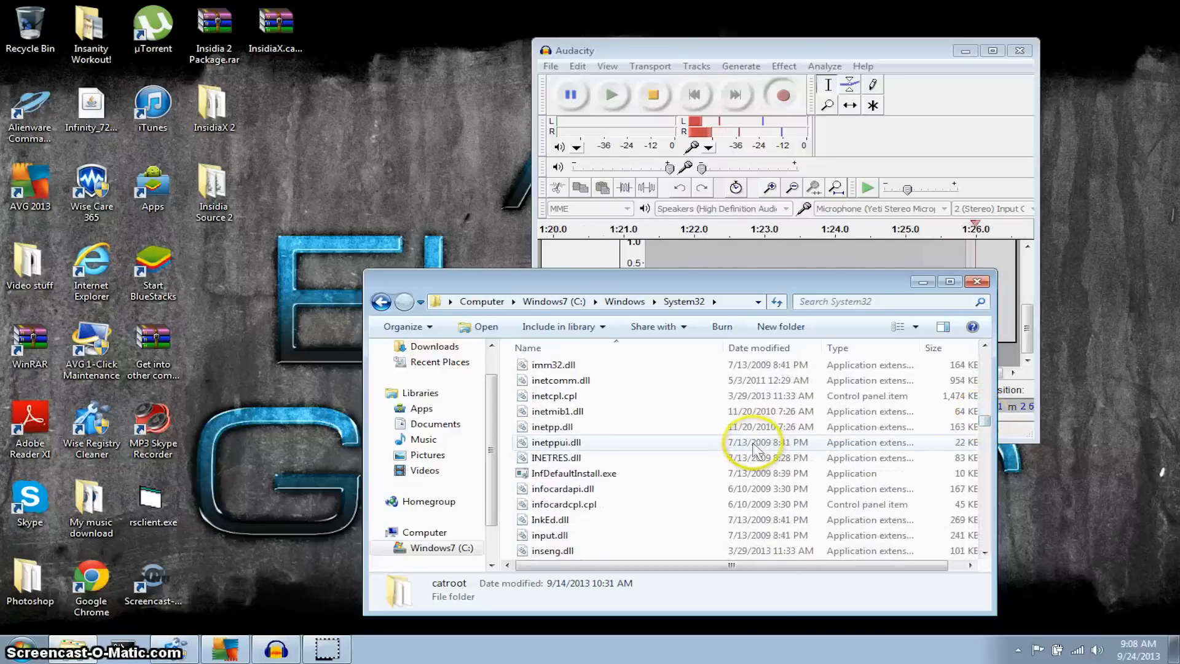
{"action": "scroll", "scroll_direction": "down", "scroll_amount": 3}
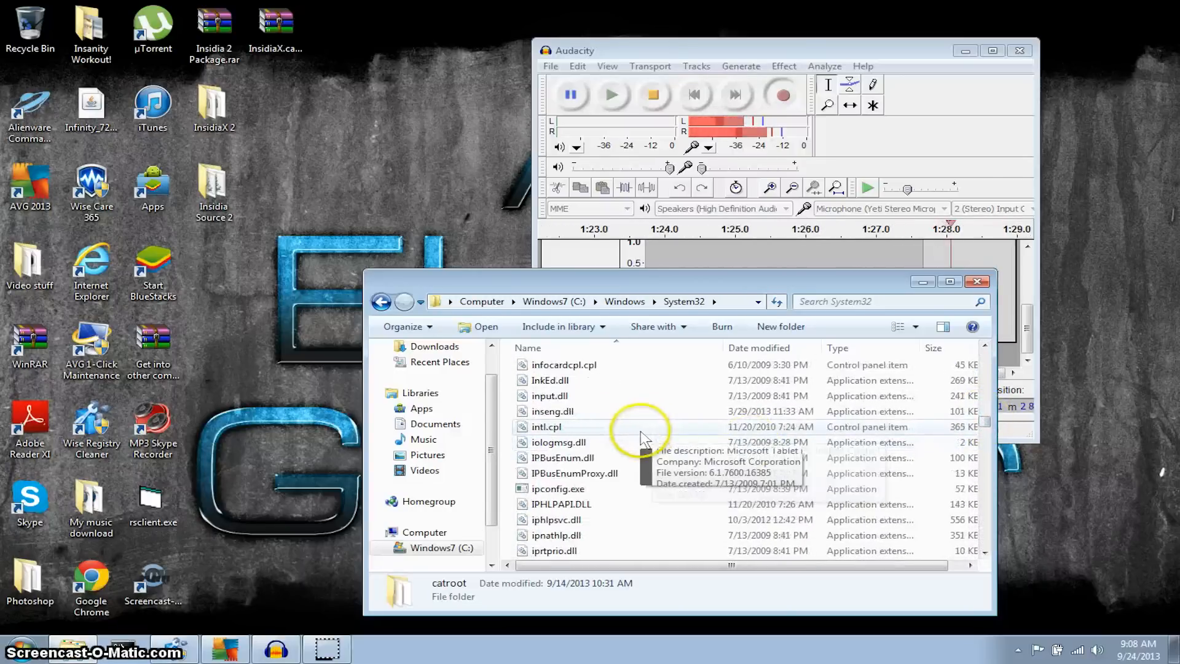
{"action": "mouse_move", "coordinate": [615, 537]}
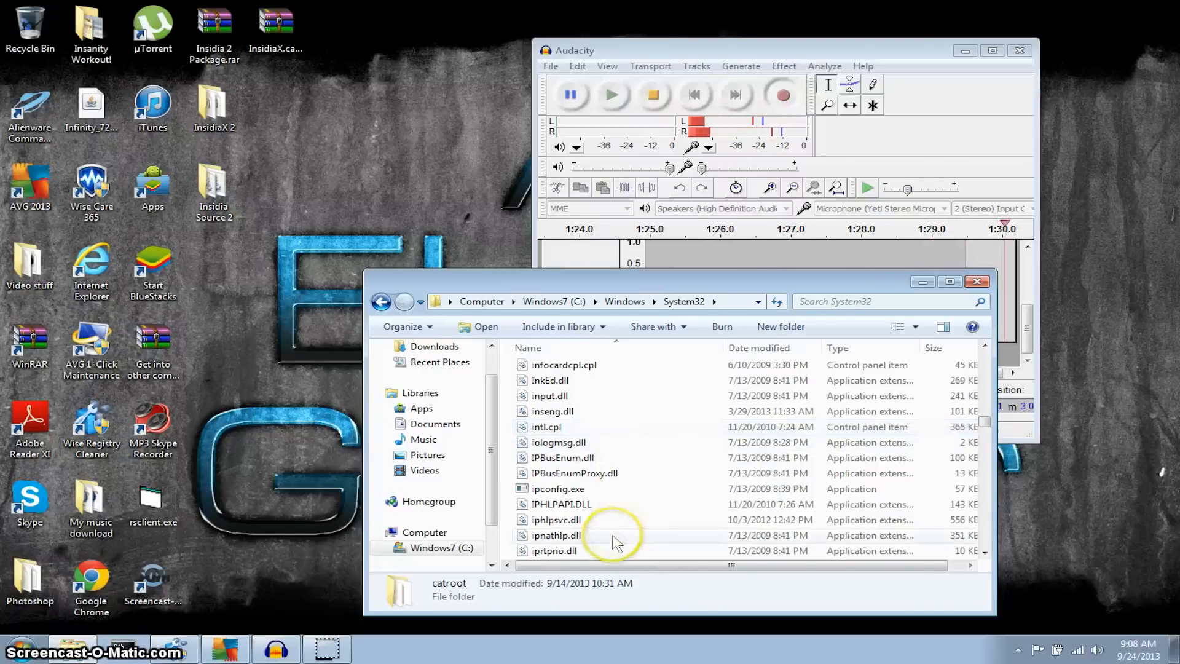
{"action": "left_click", "coordinate": [557, 488]}
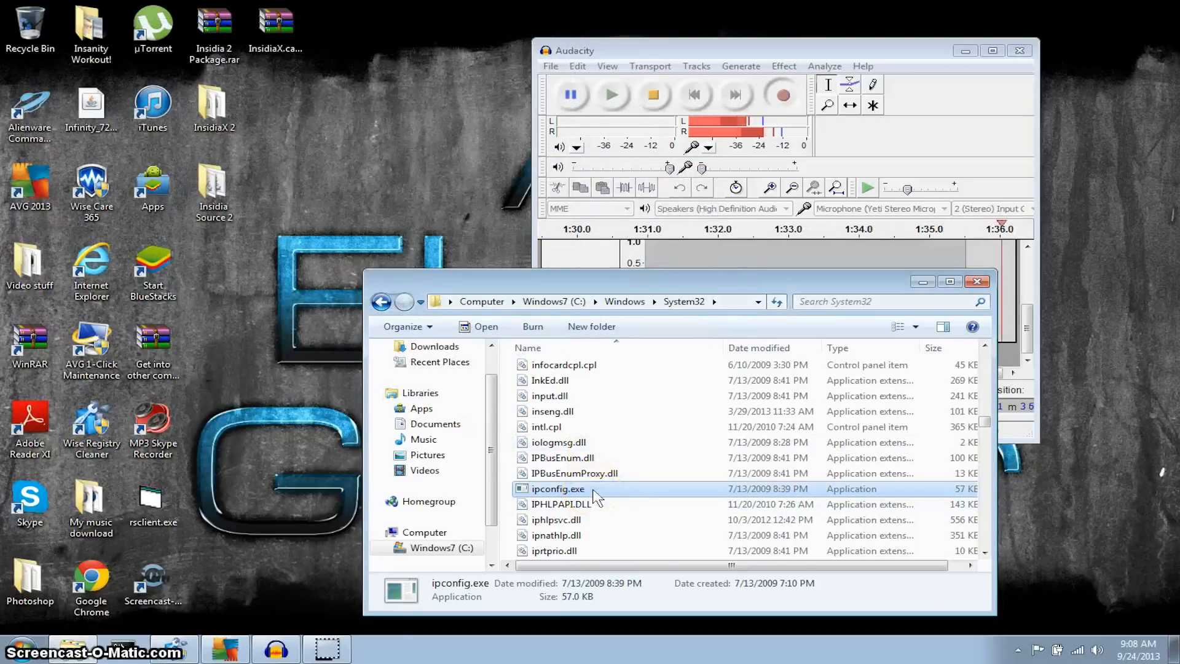
{"action": "right_click", "coordinate": [557, 488]}
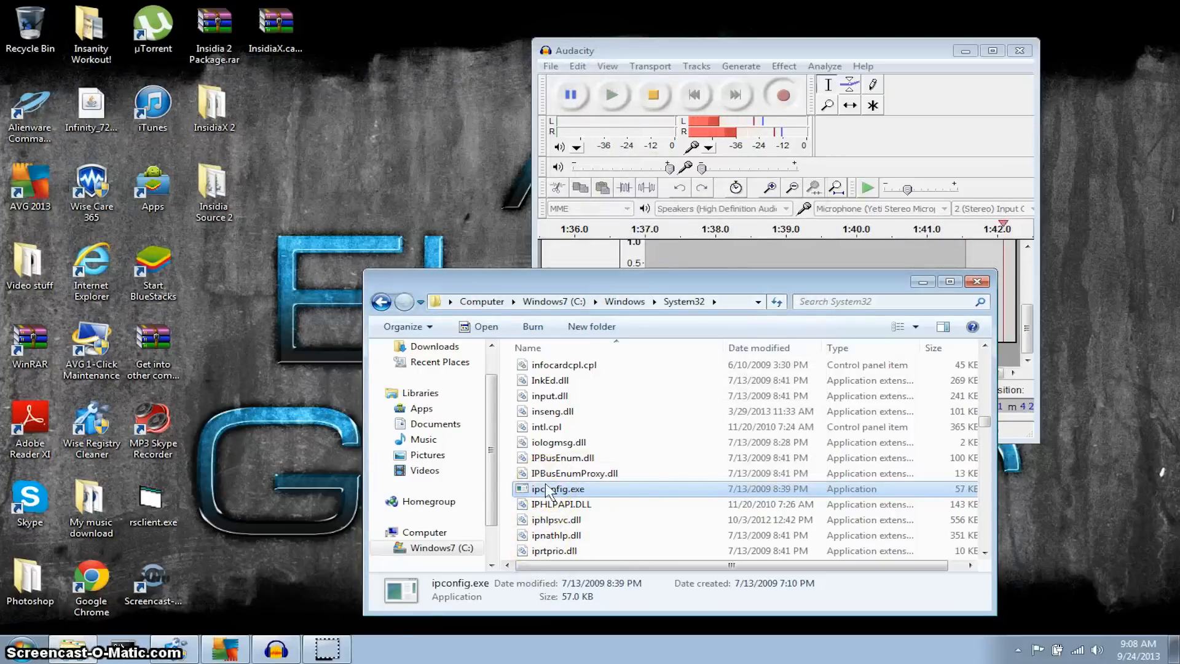
{"action": "mouse_move", "coordinate": [640, 501]}
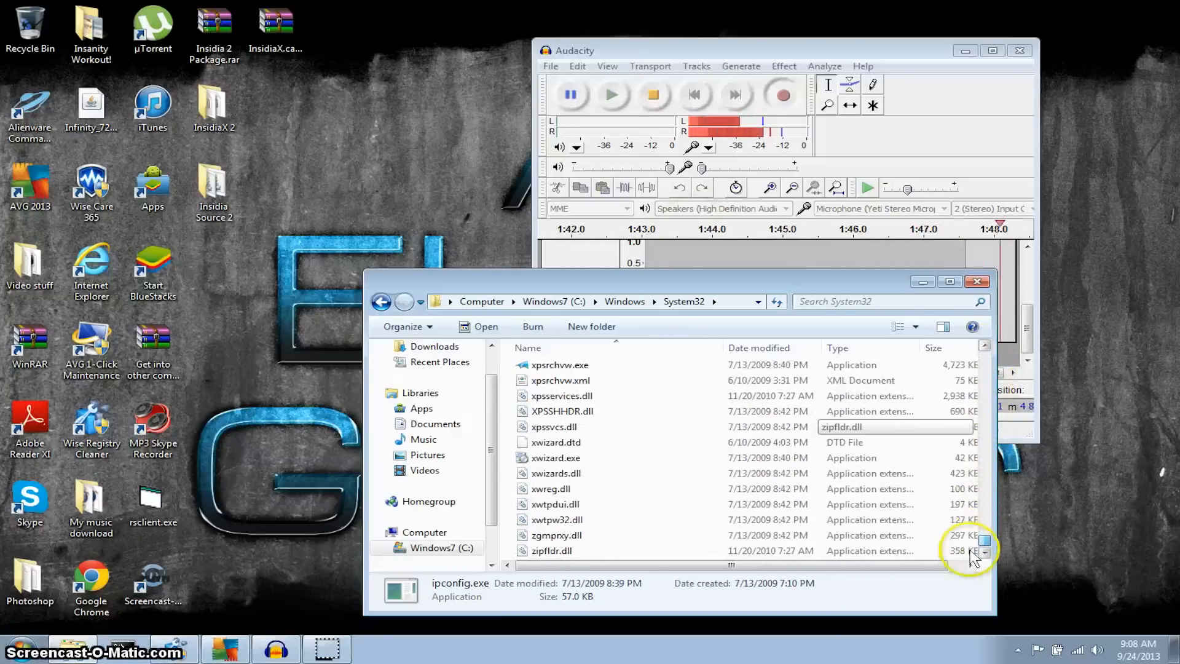
{"action": "scroll", "scroll_direction": "up", "scroll_amount": 3}
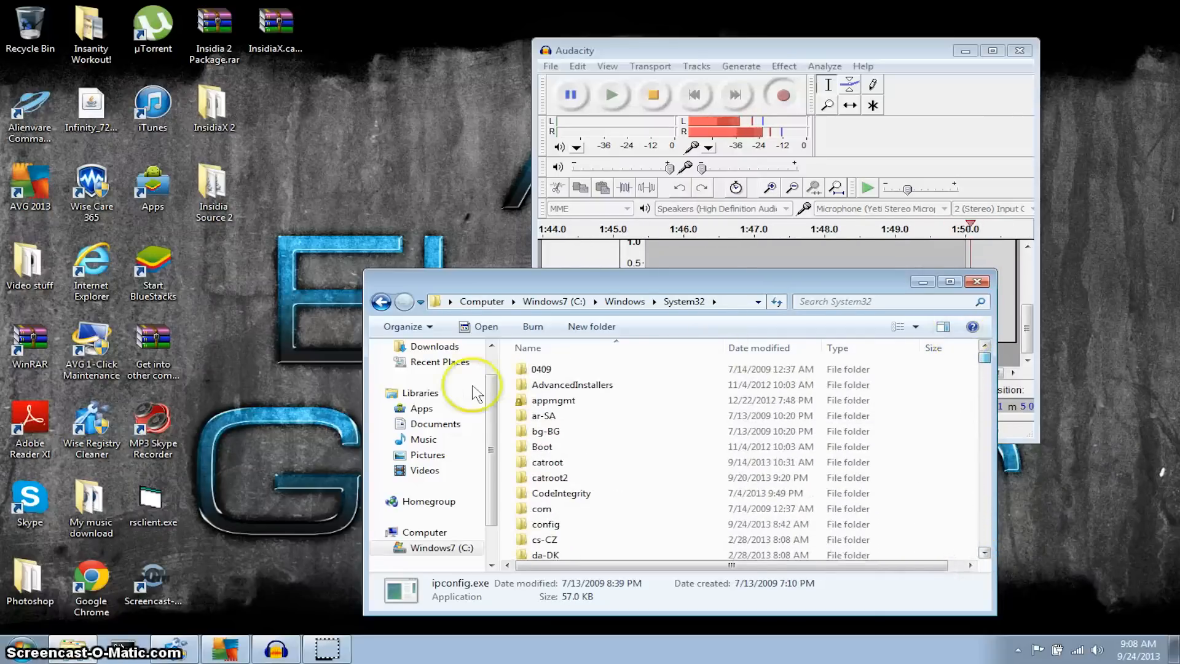
{"action": "scroll", "scroll_direction": "down", "scroll_amount": 3}
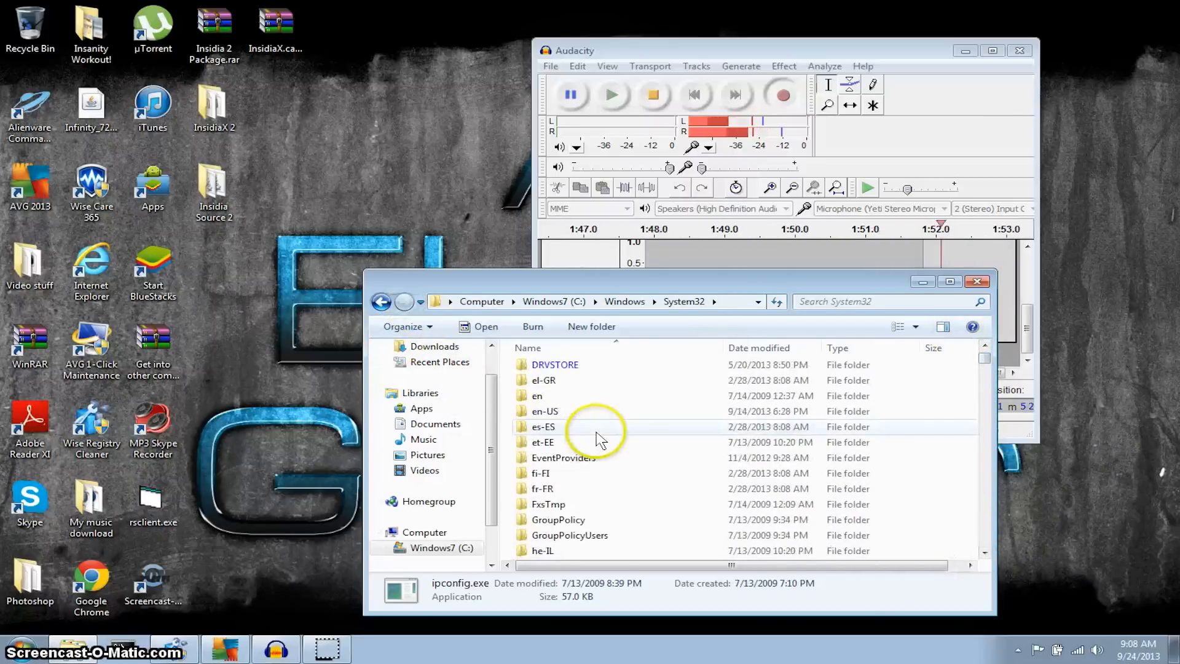
{"action": "scroll", "scroll_direction": "down", "scroll_amount": 3}
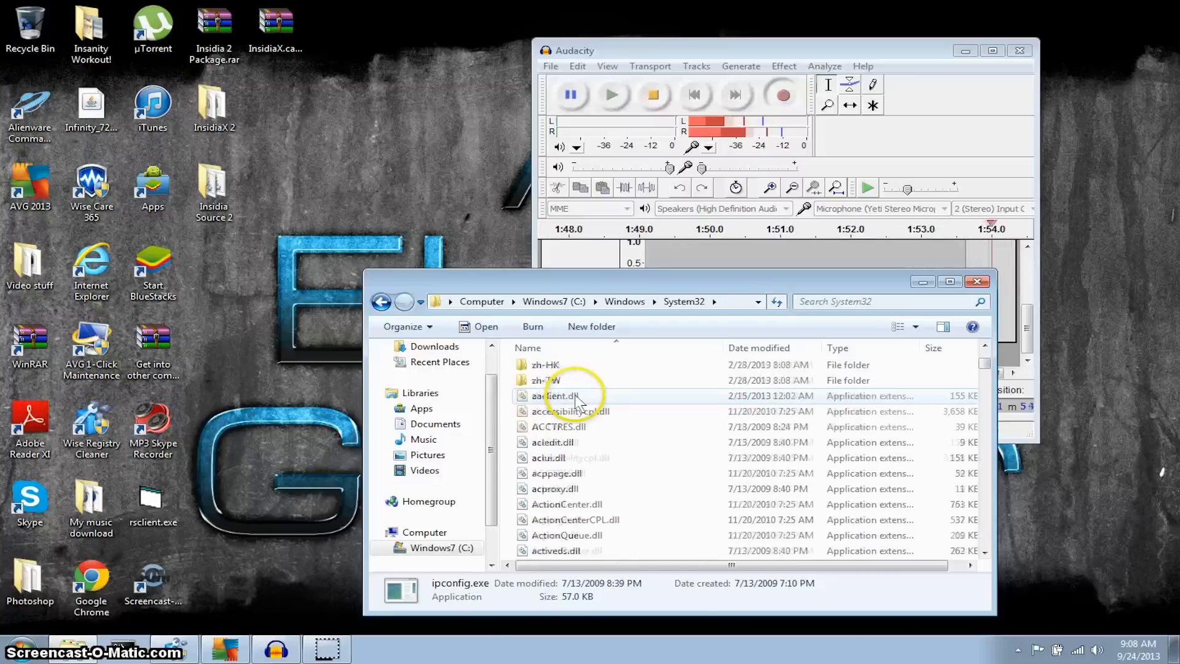
{"action": "left_click", "coordinate": [497, 301]}
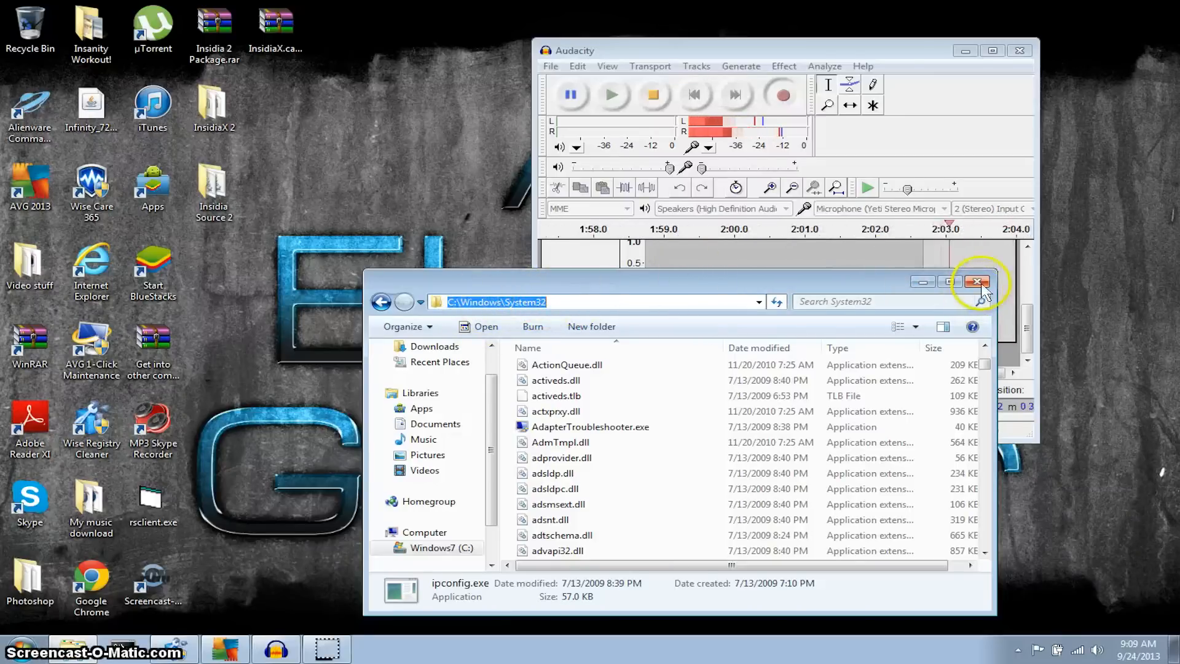
Reach Environment Variables via Computer's System properties and select the system PATH variable.
{"action": "left_click", "coordinate": [978, 281]}
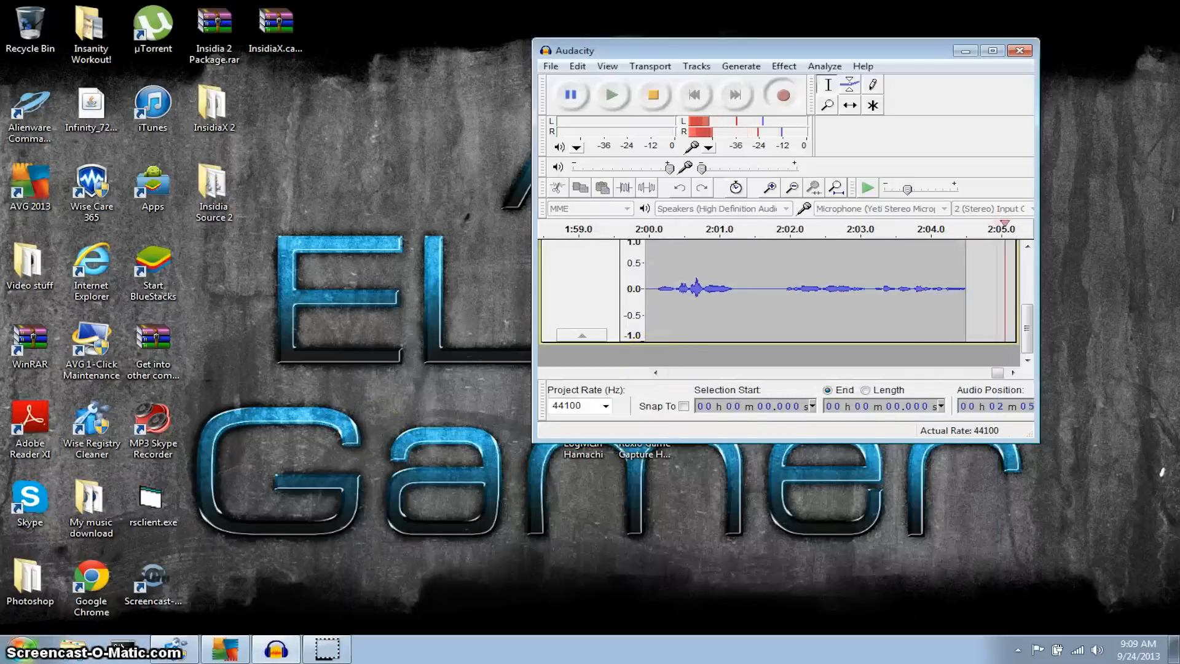
{"action": "left_click", "coordinate": [13, 649]}
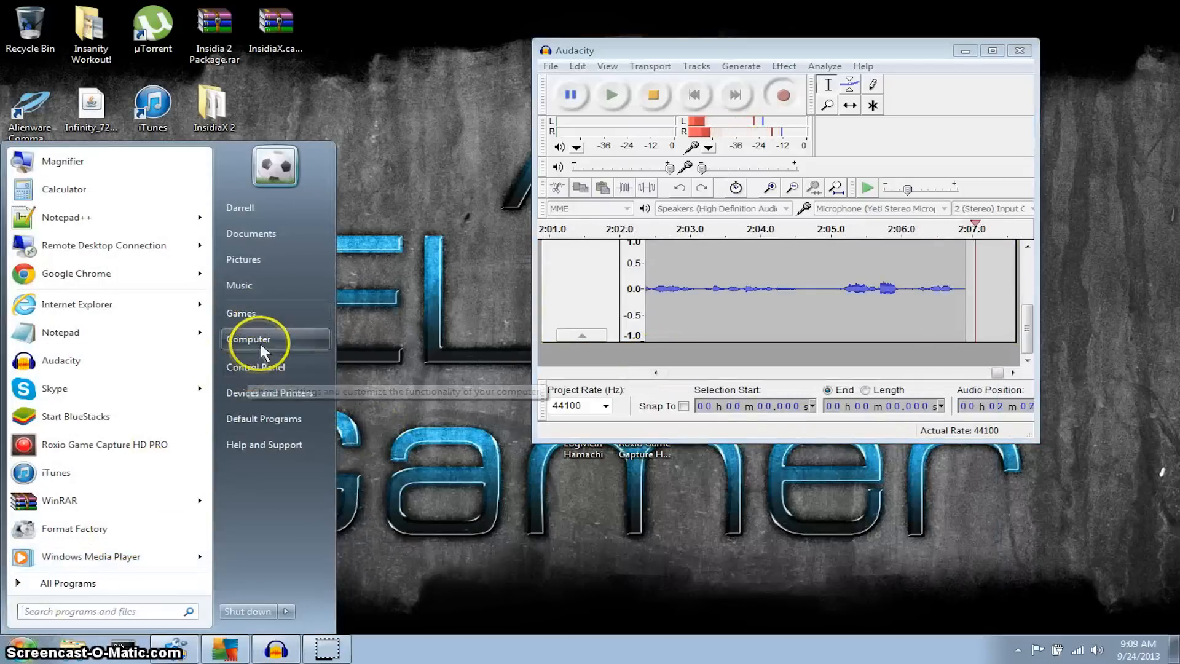
{"action": "left_click", "coordinate": [250, 339]}
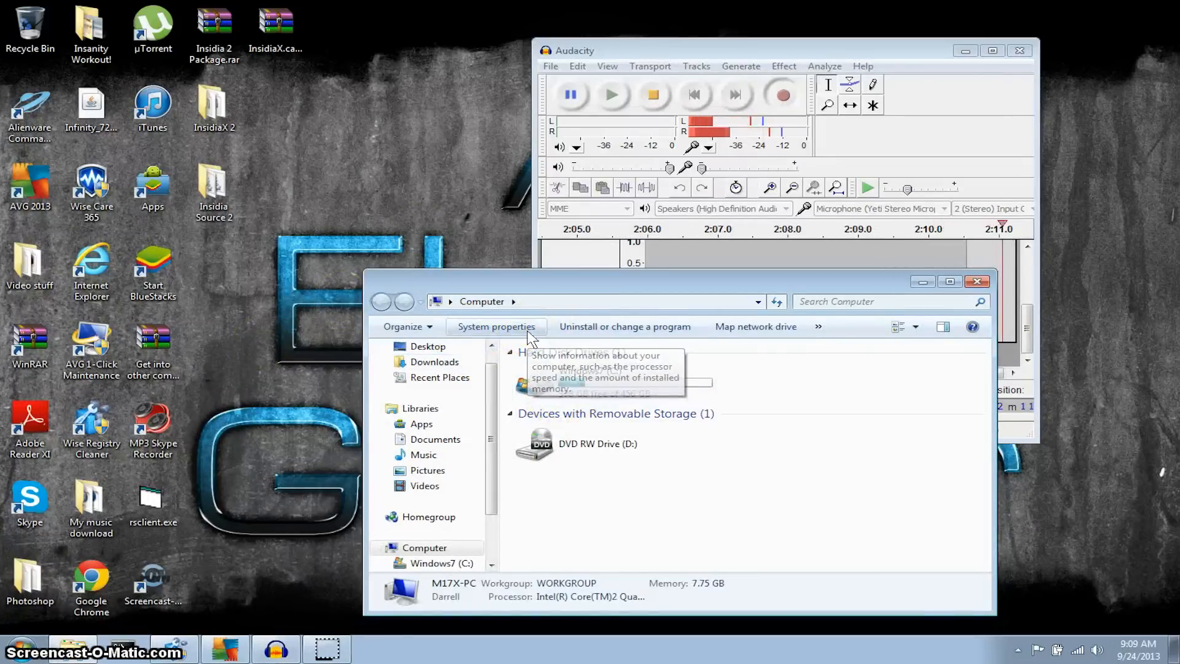
{"action": "left_click", "coordinate": [495, 325]}
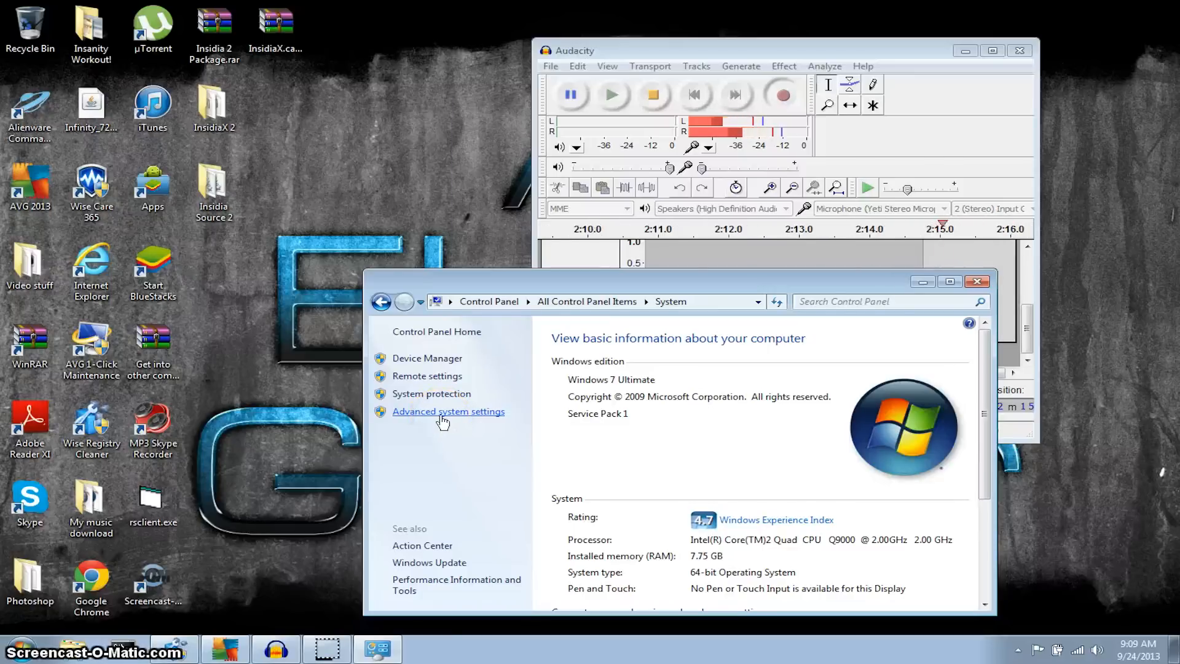
{"action": "left_click", "coordinate": [448, 411]}
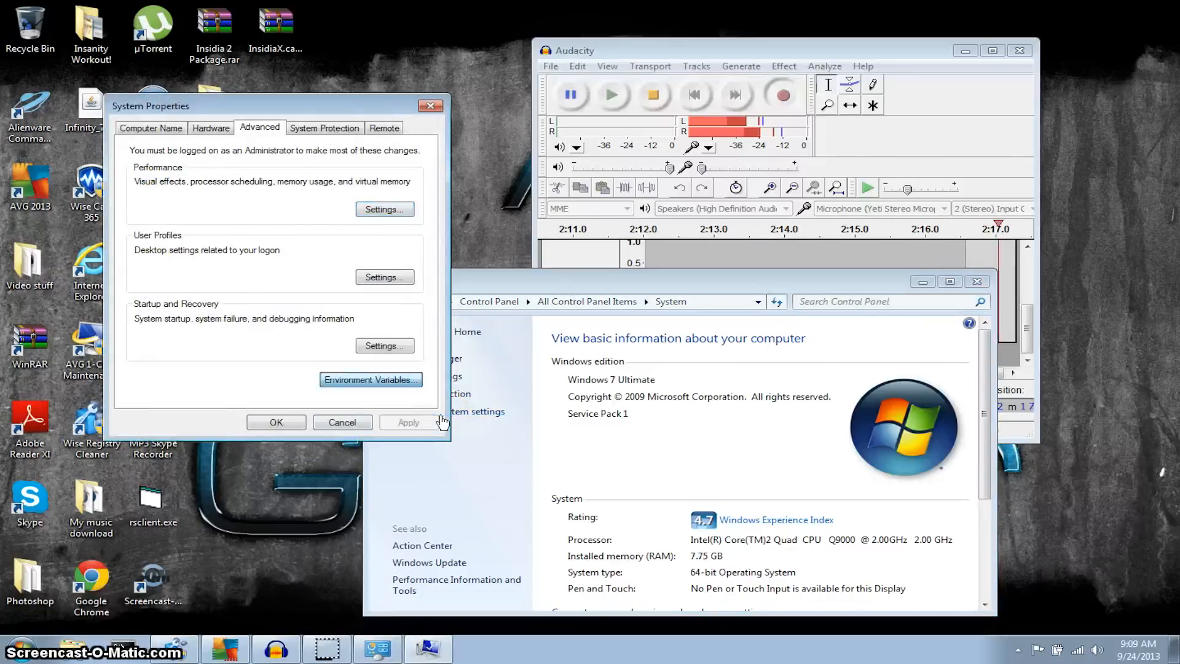
{"action": "left_click", "coordinate": [370, 379]}
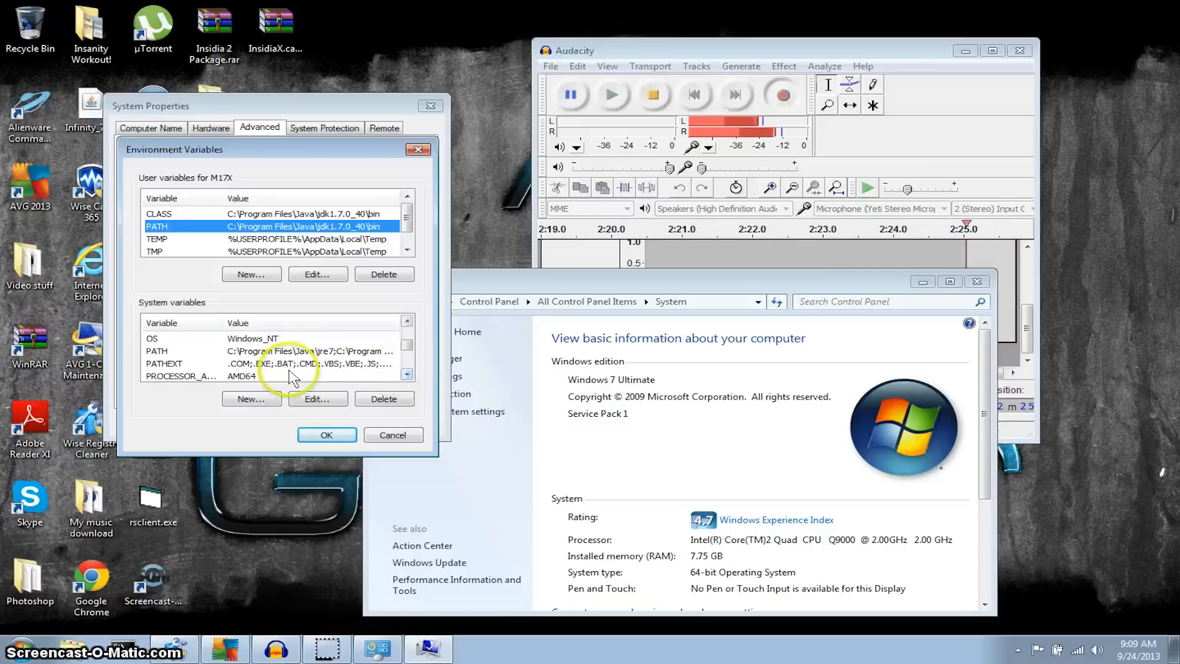
{"action": "left_click", "coordinate": [158, 350]}
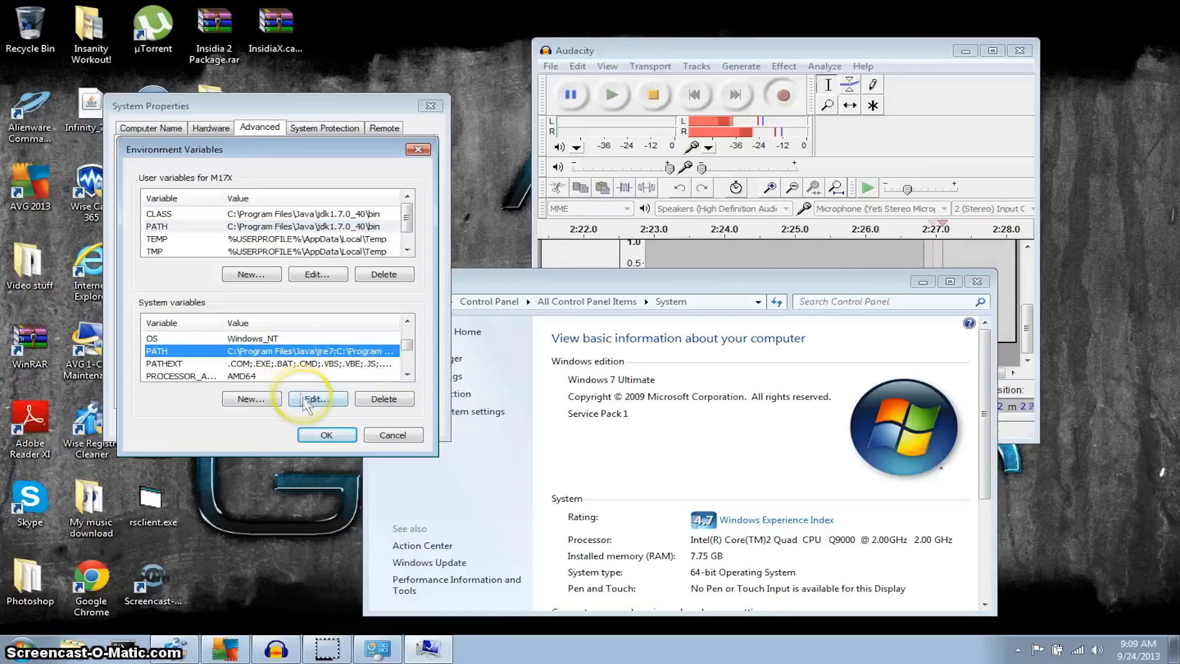
Append ;C:\Windows\System32 to the system PATH value and confirm with OK.
{"action": "left_click", "coordinate": [317, 398]}
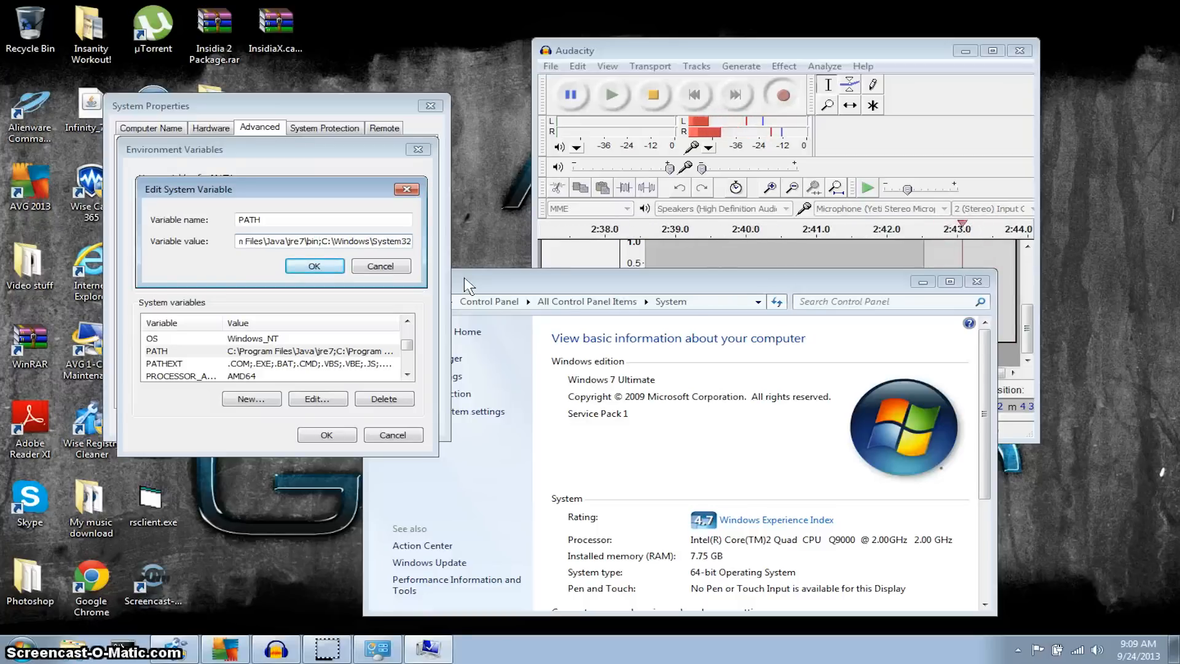
{"action": "mouse_move", "coordinate": [459, 229]}
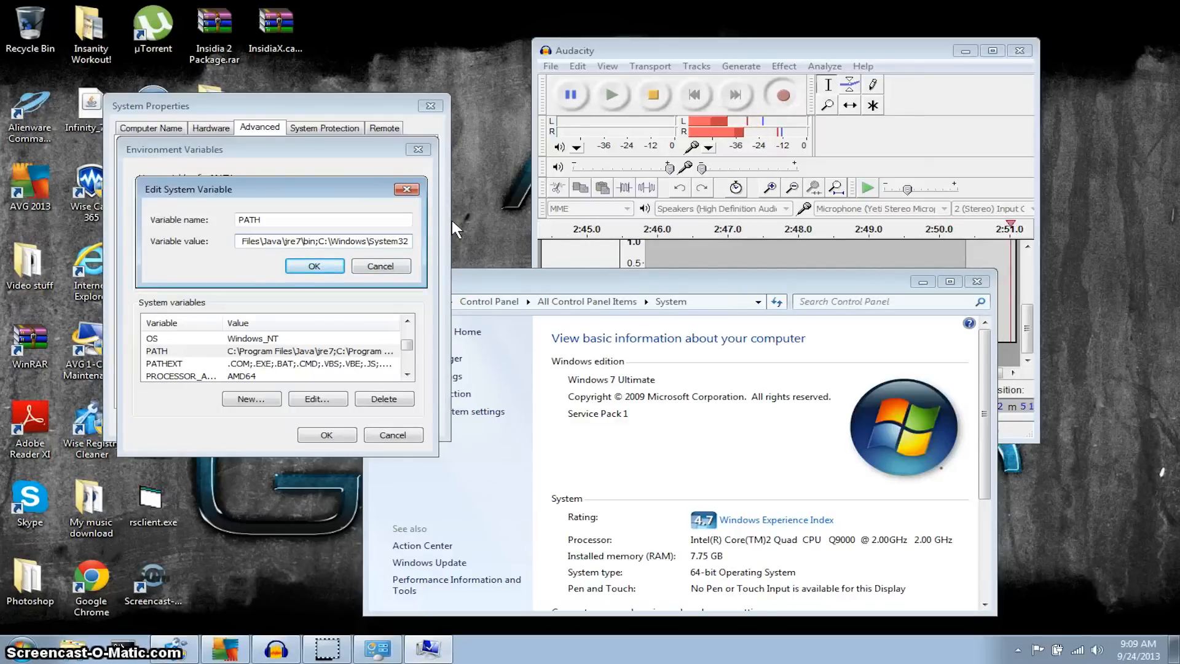
{"action": "mouse_move", "coordinate": [378, 324]}
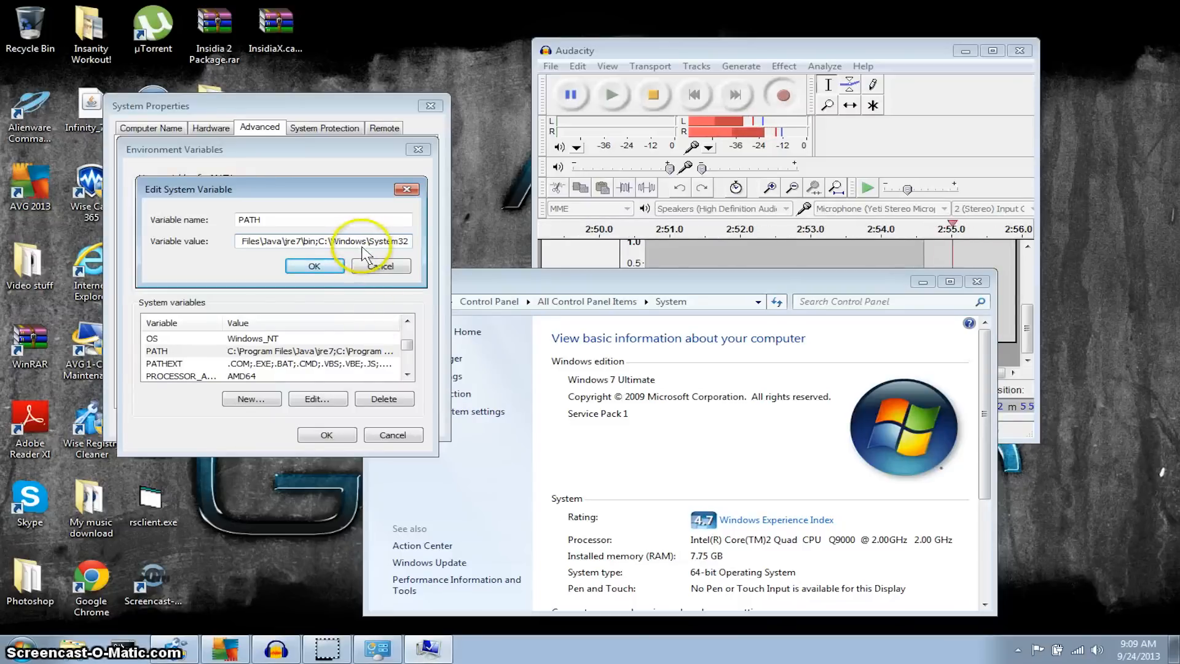
{"action": "mouse_move", "coordinate": [361, 245]}
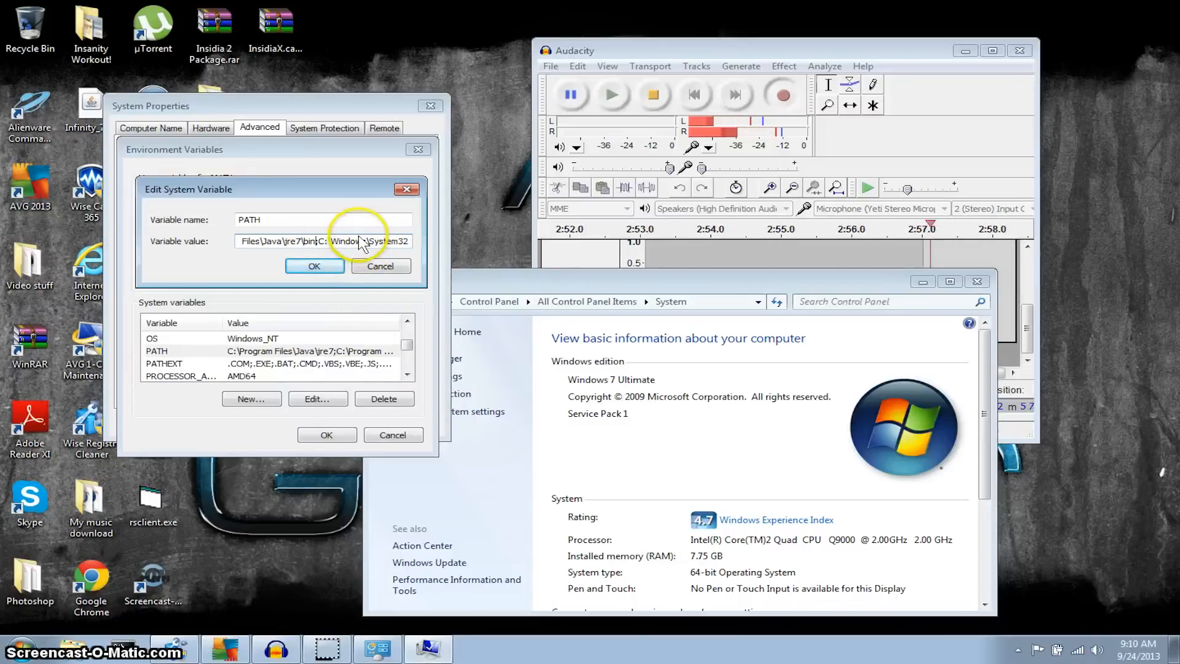
{"action": "left_click", "coordinate": [314, 266]}
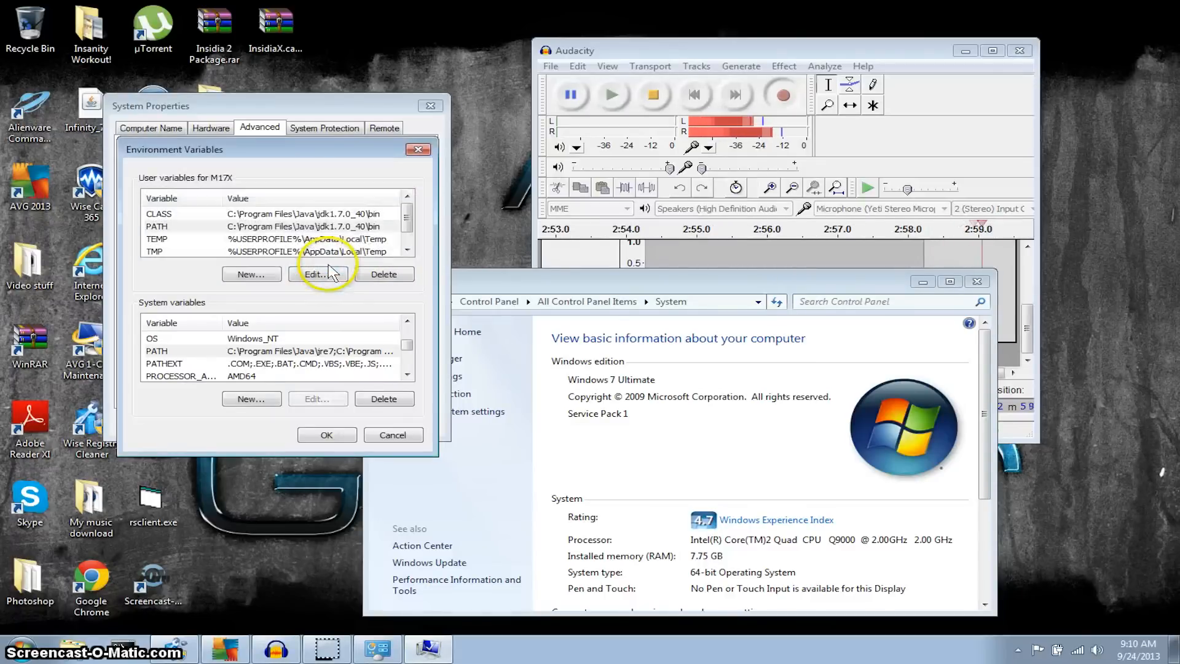
{"action": "mouse_move", "coordinate": [271, 467]}
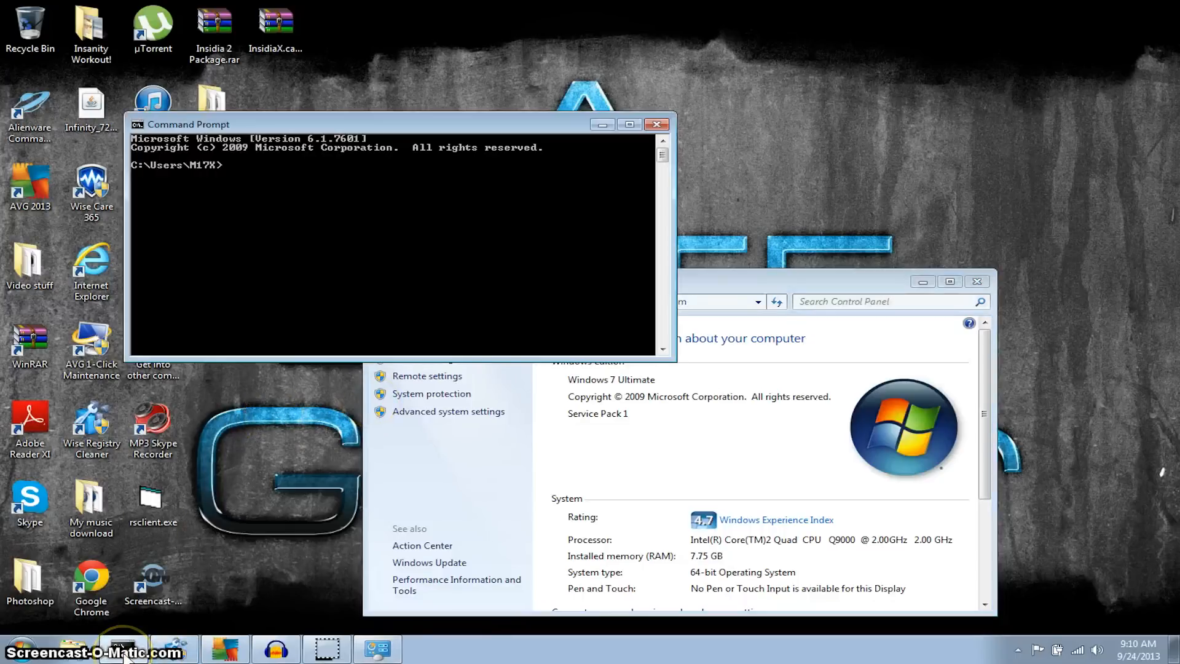
{"action": "mouse_move", "coordinate": [74, 514]}
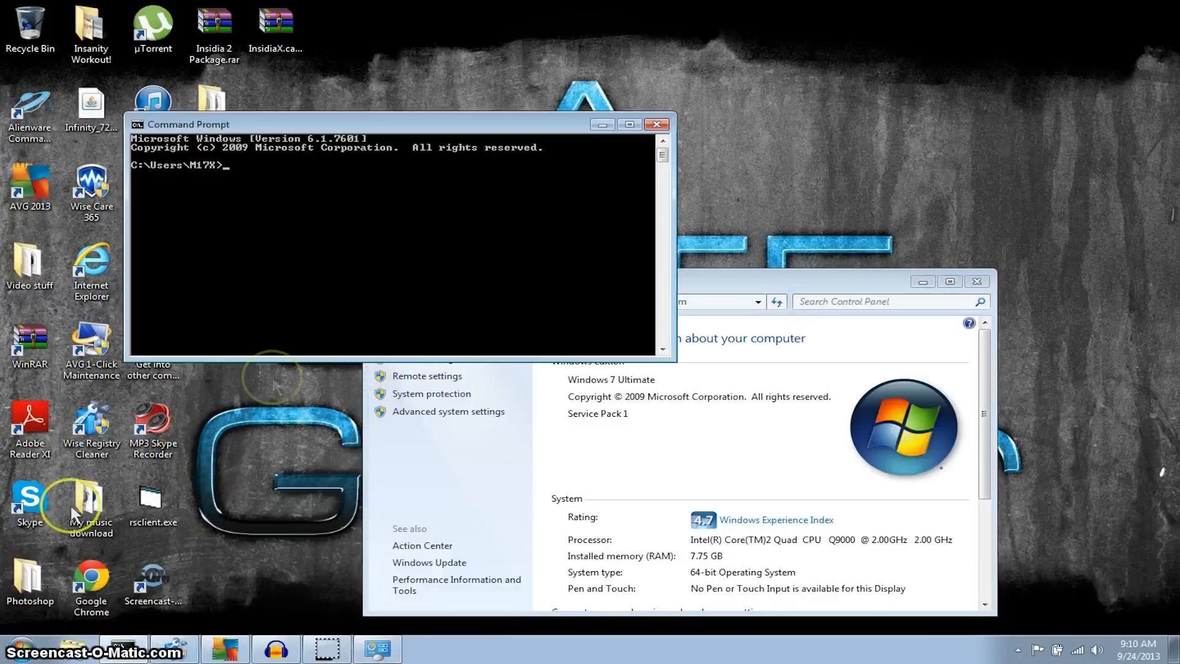
Search the Start menu for cmd to launch a fresh Command Prompt.
{"action": "type", "text": "cmd"}
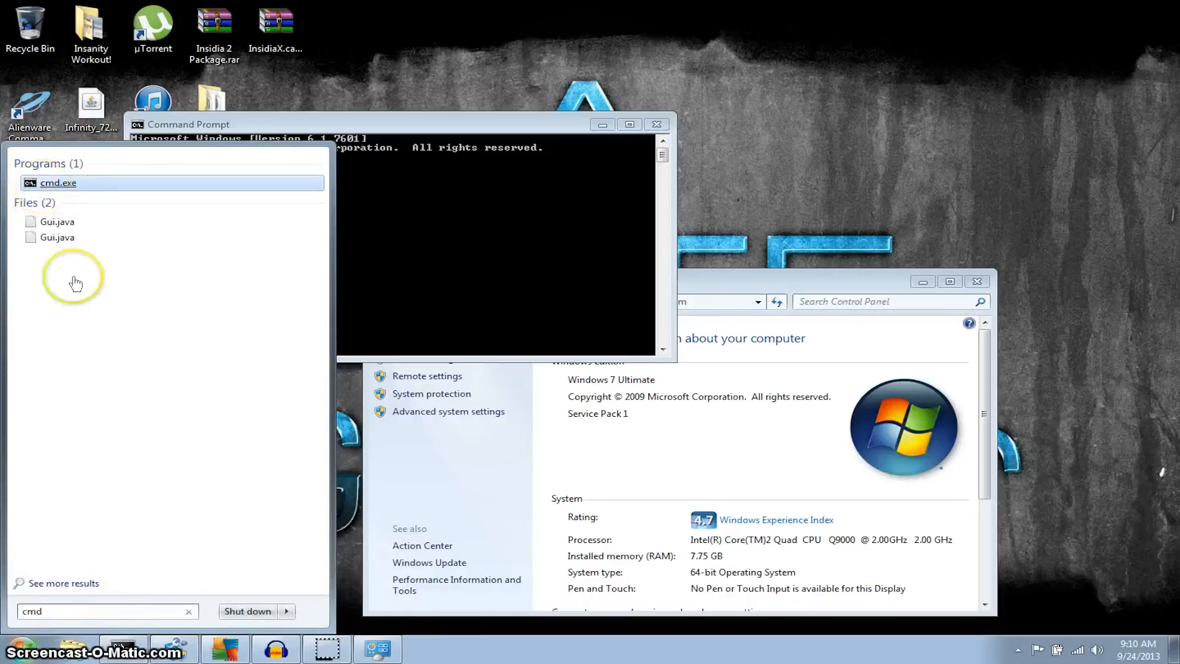
{"action": "mouse_move", "coordinate": [66, 185]}
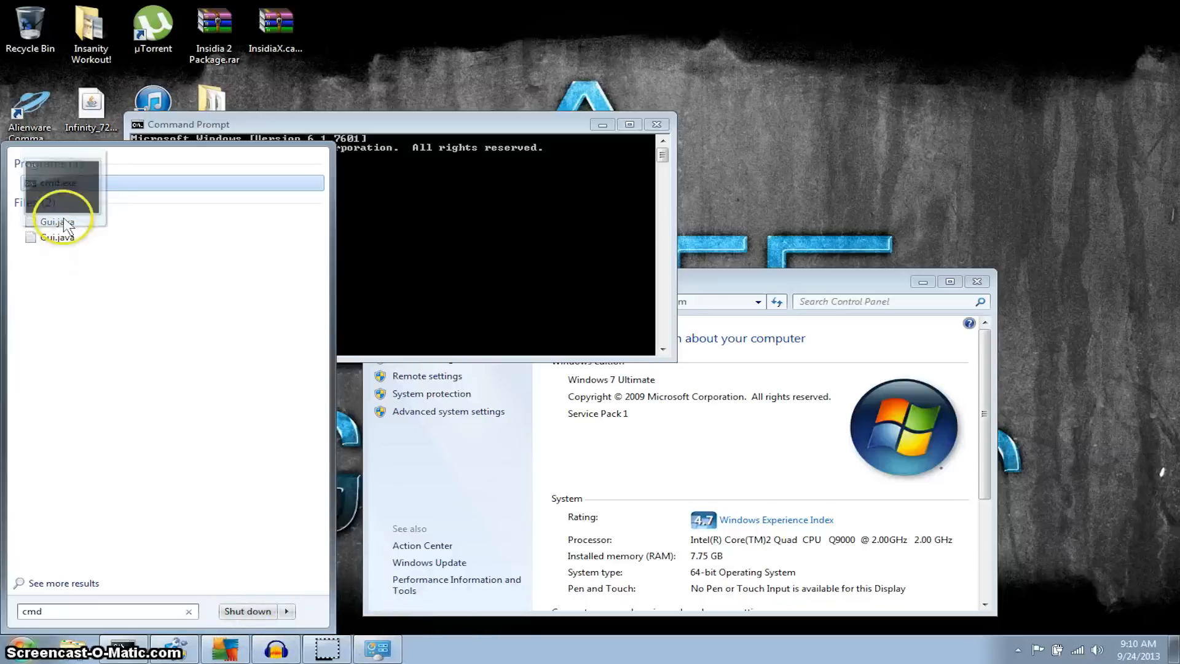
{"action": "mouse_move", "coordinate": [459, 259]}
{"action": "type", "text": "ipc"}
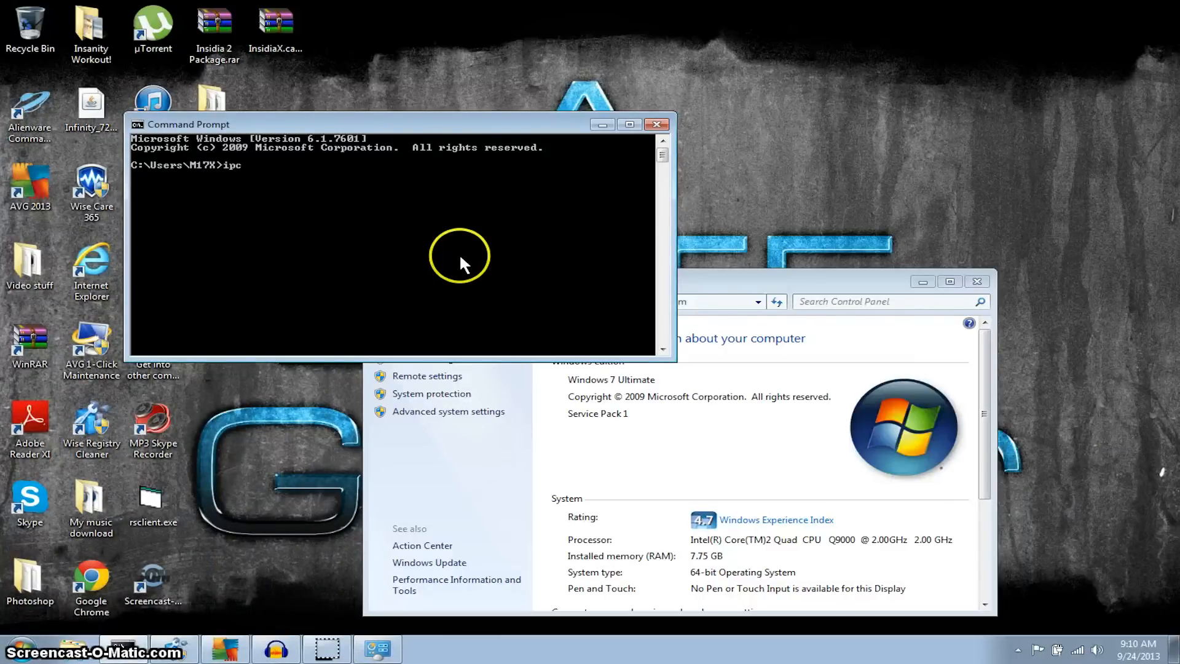
Close the Command Prompt window and the Control Panel System page.
{"action": "left_click", "coordinate": [656, 124]}
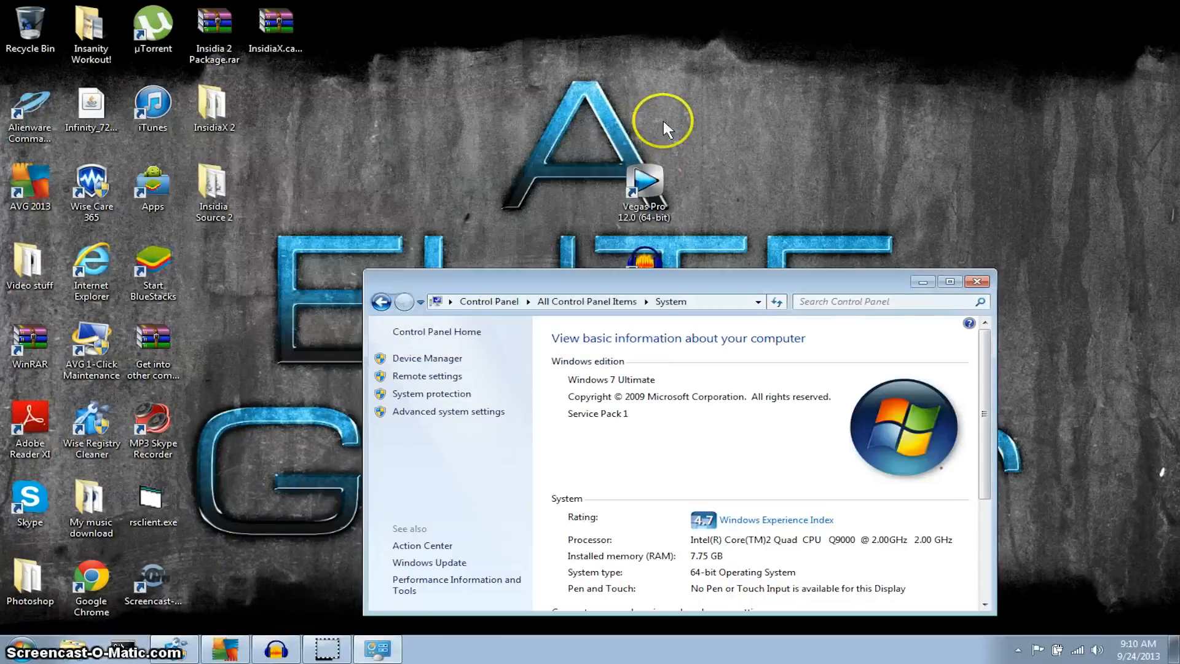
{"action": "mouse_move", "coordinate": [958, 301]}
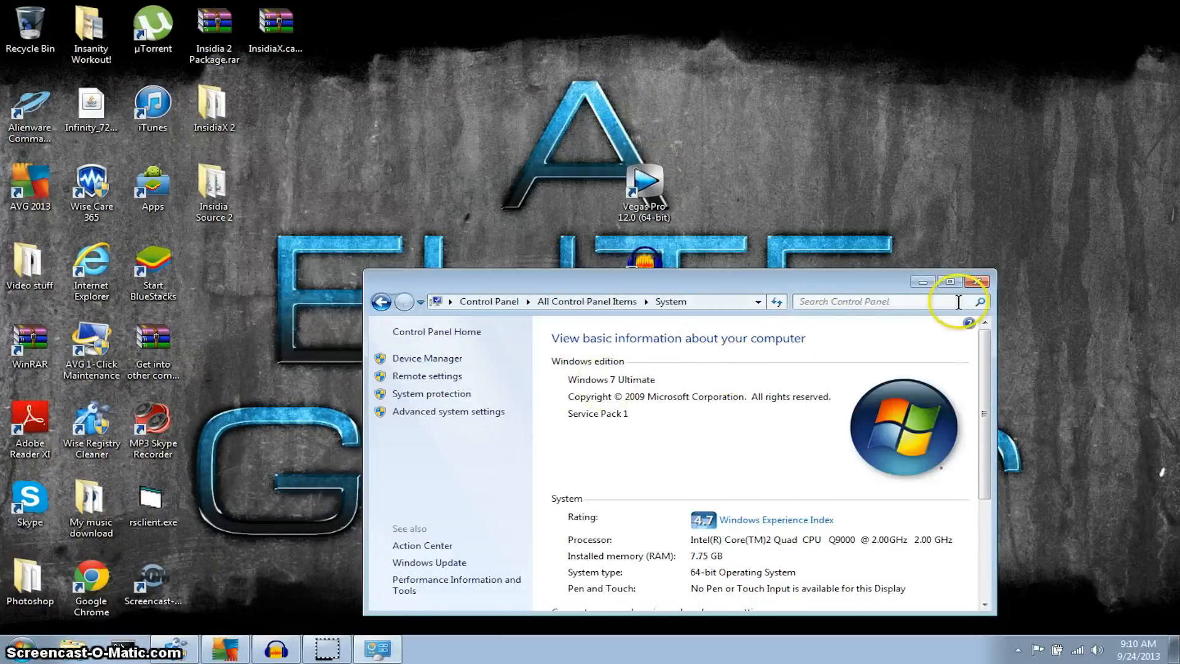
{"action": "left_click", "coordinate": [977, 281]}
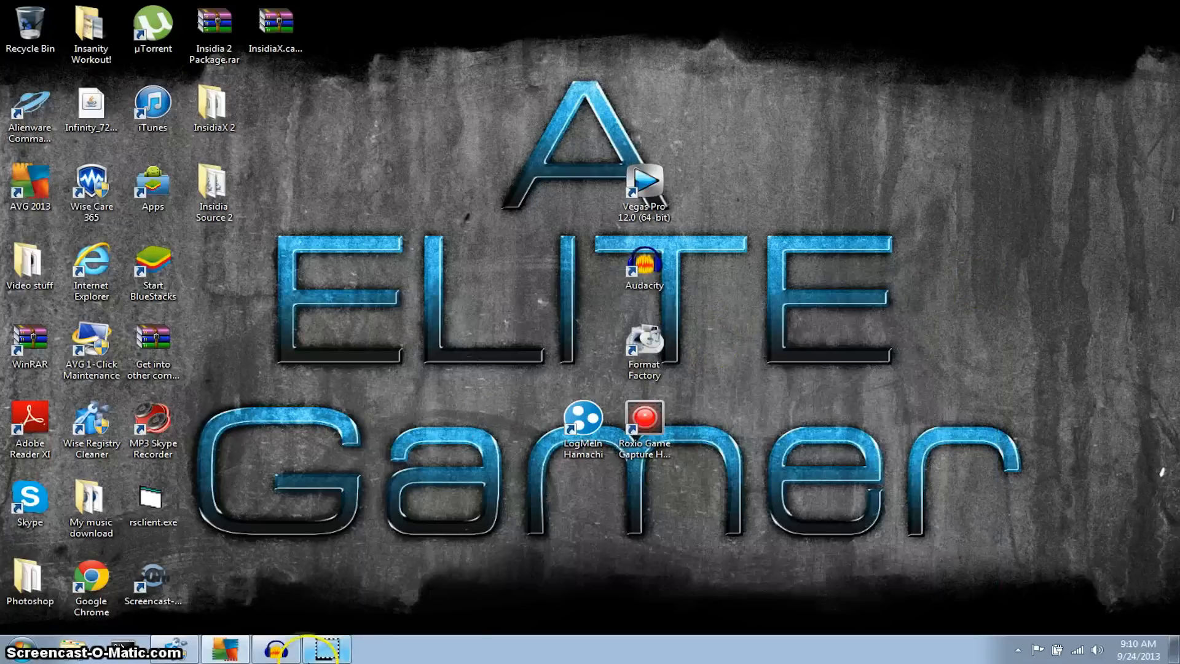
{"action": "mouse_move", "coordinate": [325, 649]}
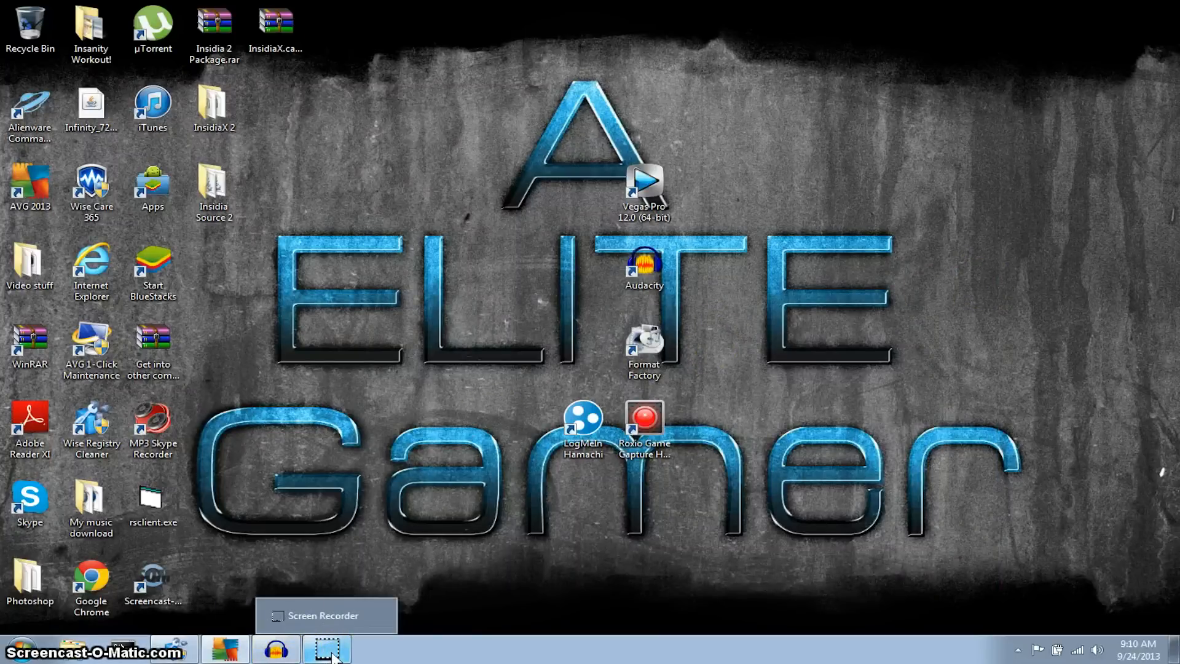